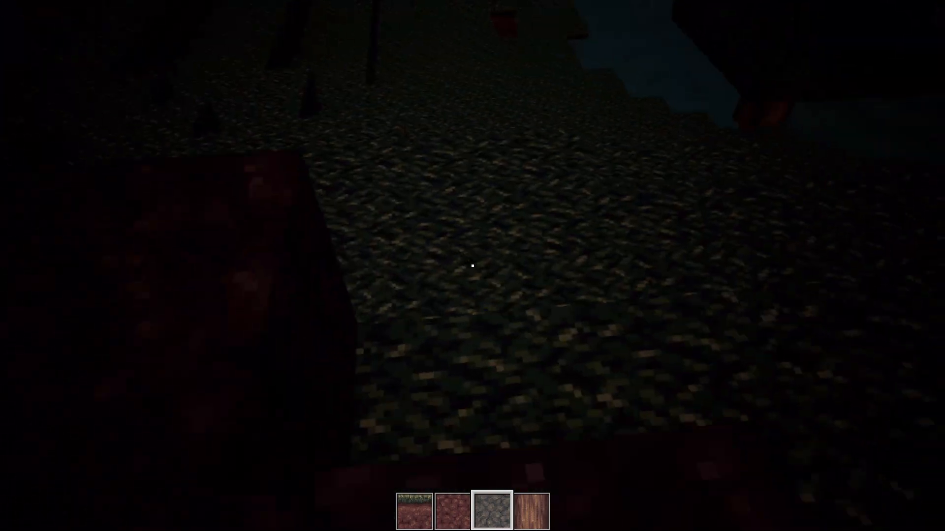
mouse_move(473, 265)
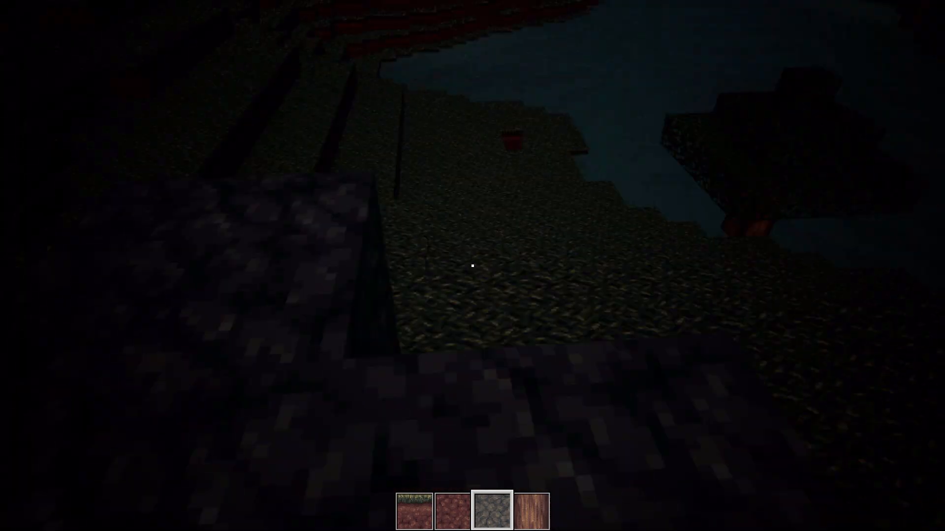
mouse_move(472, 266)
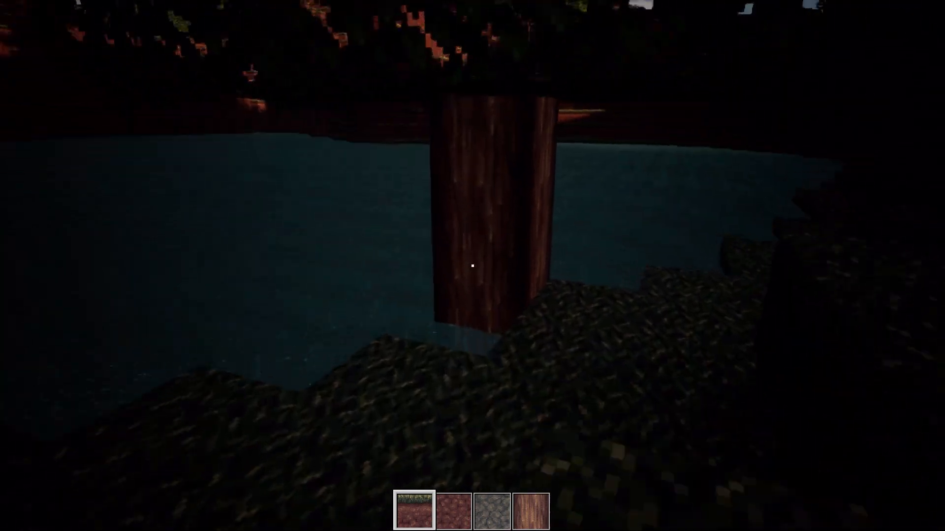
mouse_move(472, 266)
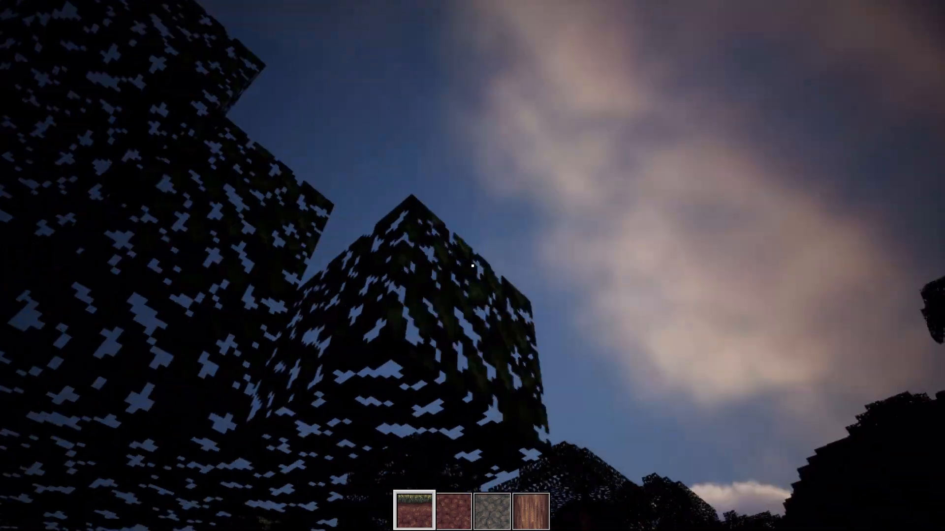
mouse_move(473, 265)
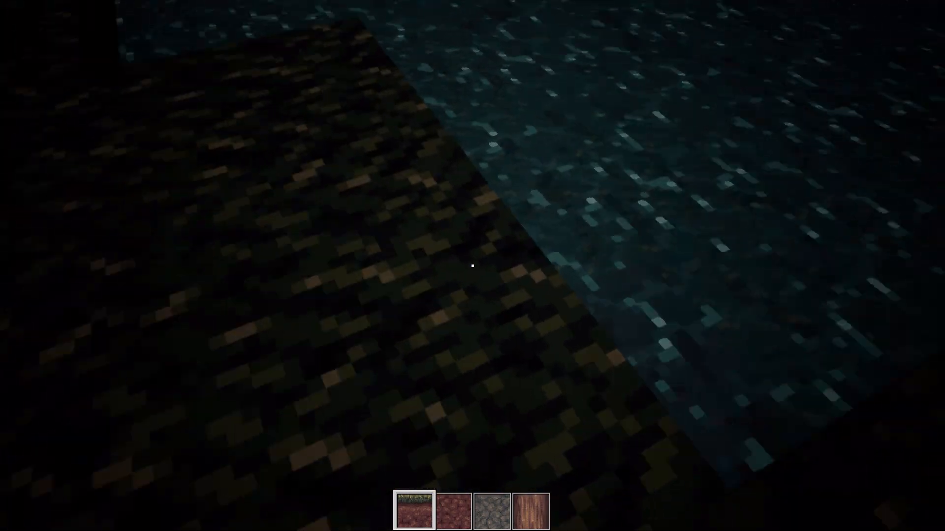
mouse_move(472, 266)
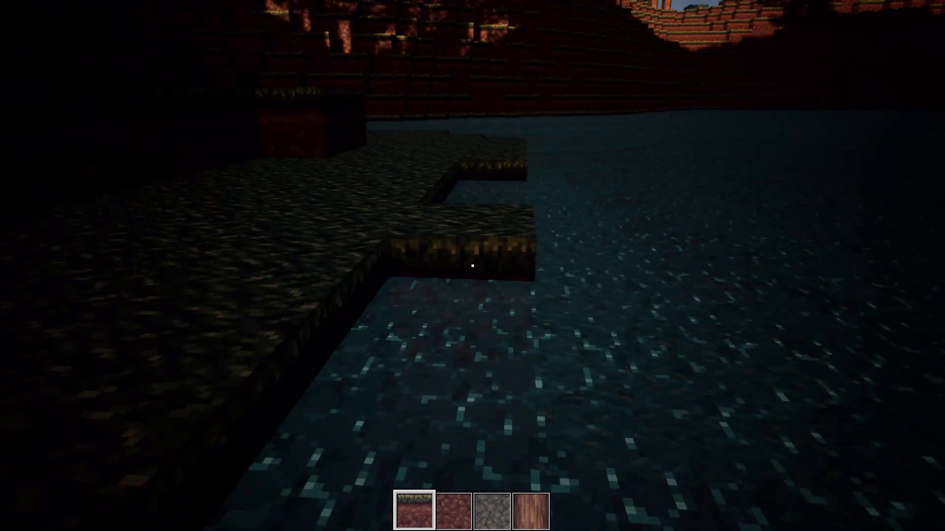
mouse_move(472, 266)
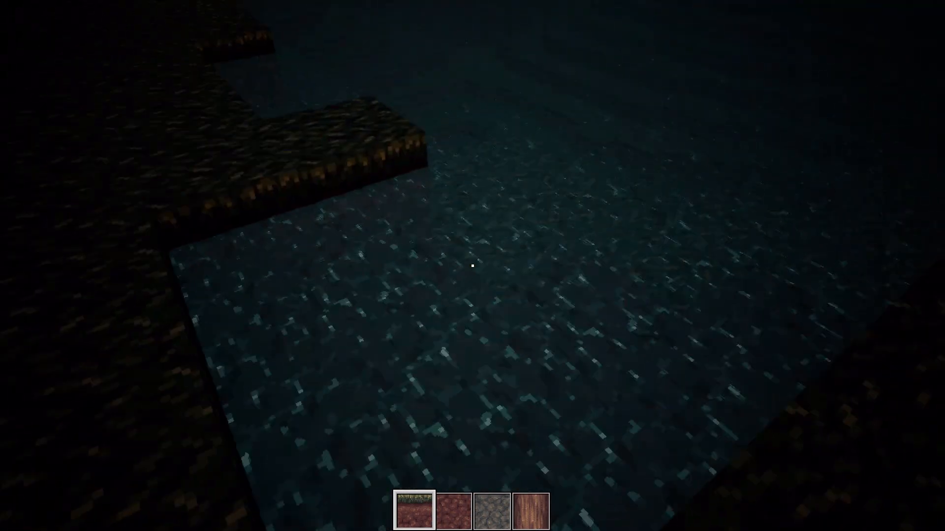
mouse_move(472, 265)
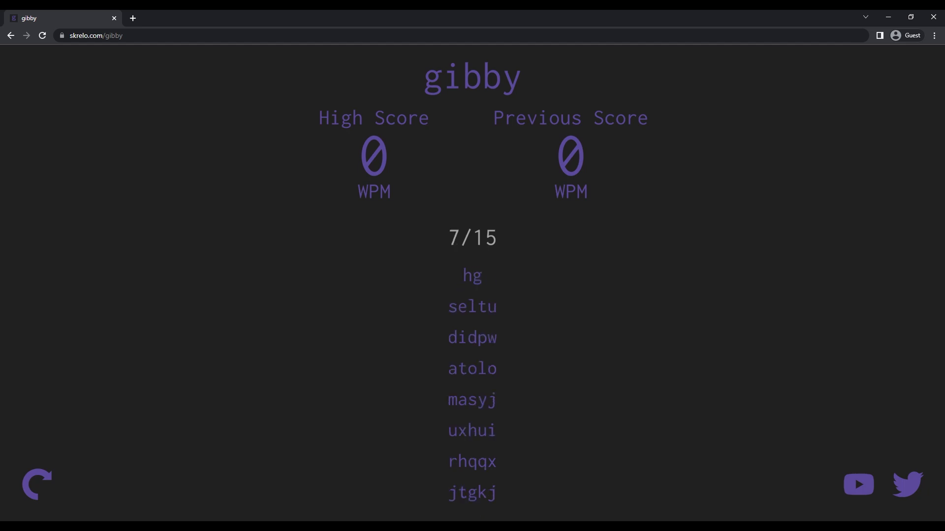
- Type the listed gibby words on skrelo.com/gibby until the counter reads 7/15
click(36, 485)
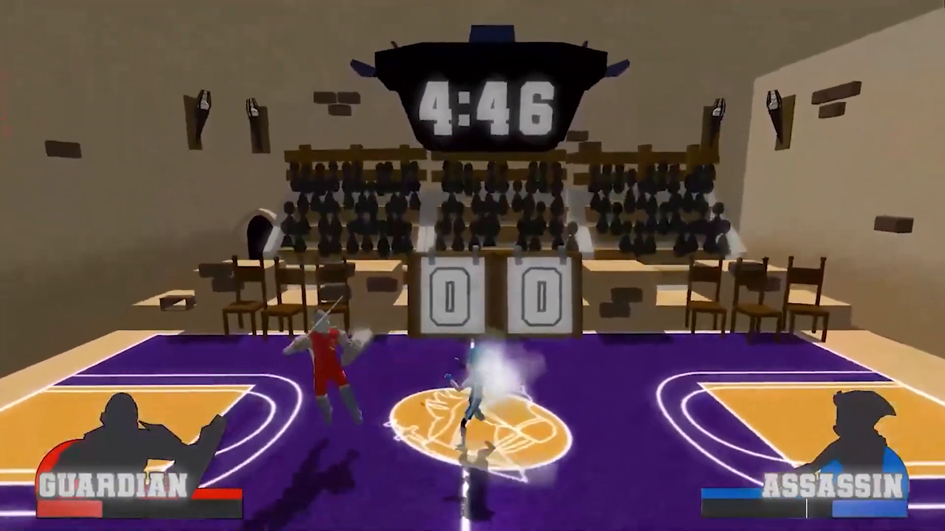
mouse_move(472, 266)
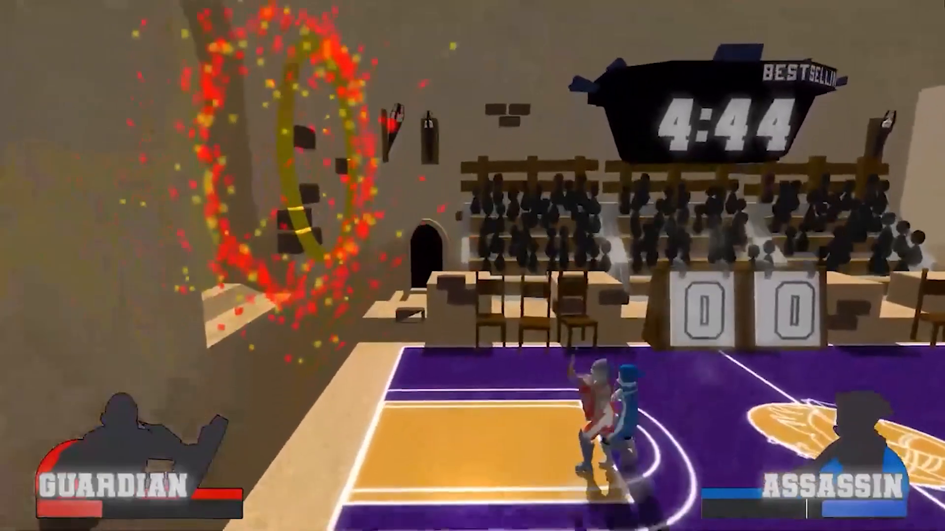